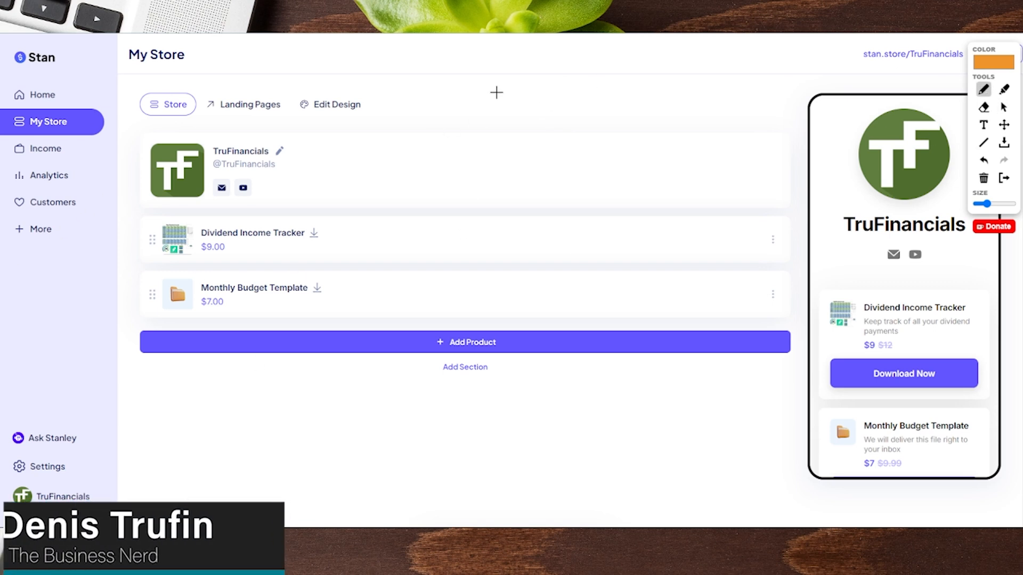
mouse_move(230, 320)
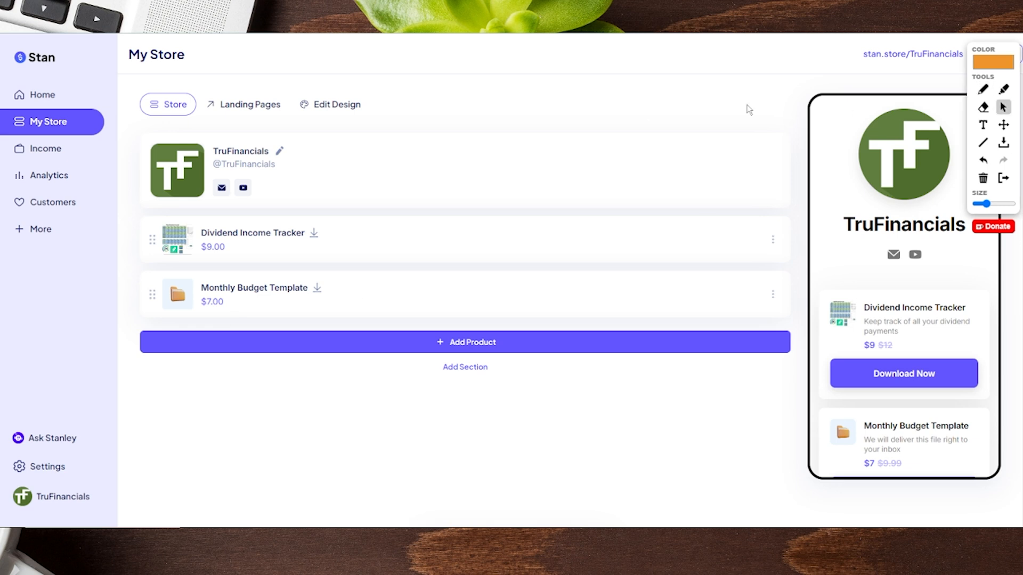
Open the Monthly Budget Template product and expand its Options tab's Advanced settings.
click(983, 89)
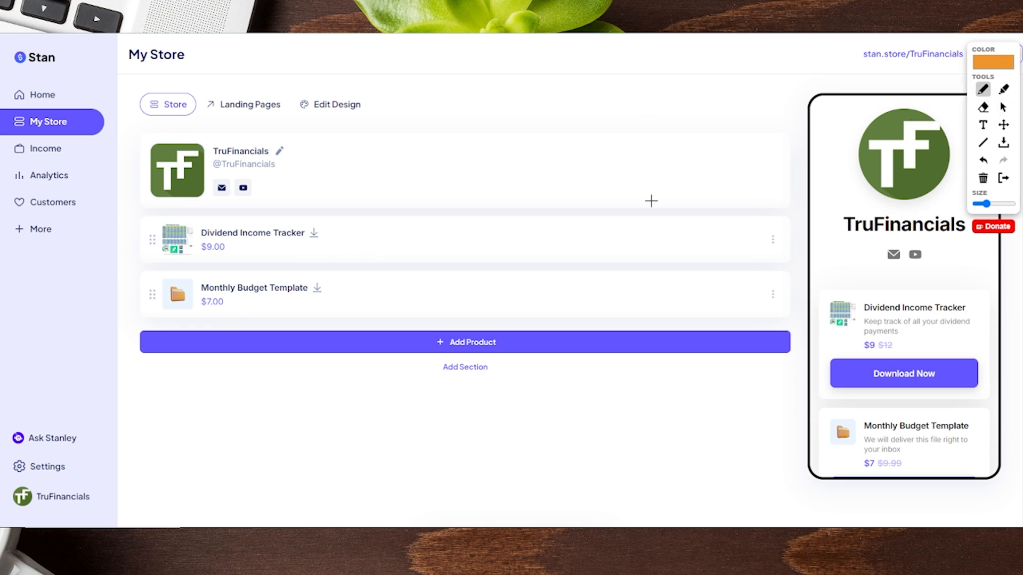
mouse_move(500, 252)
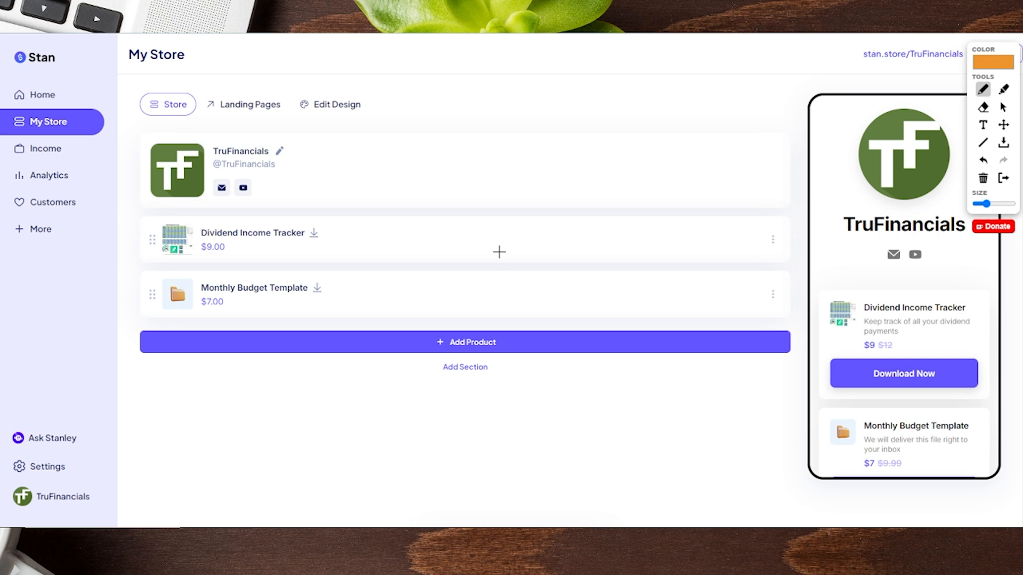
mouse_move(393, 153)
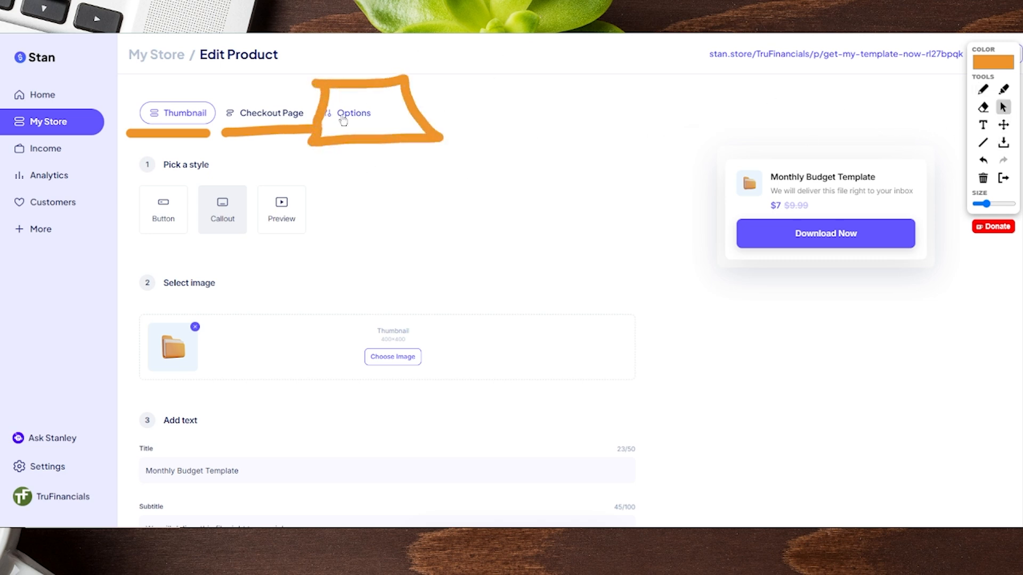
click(352, 113)
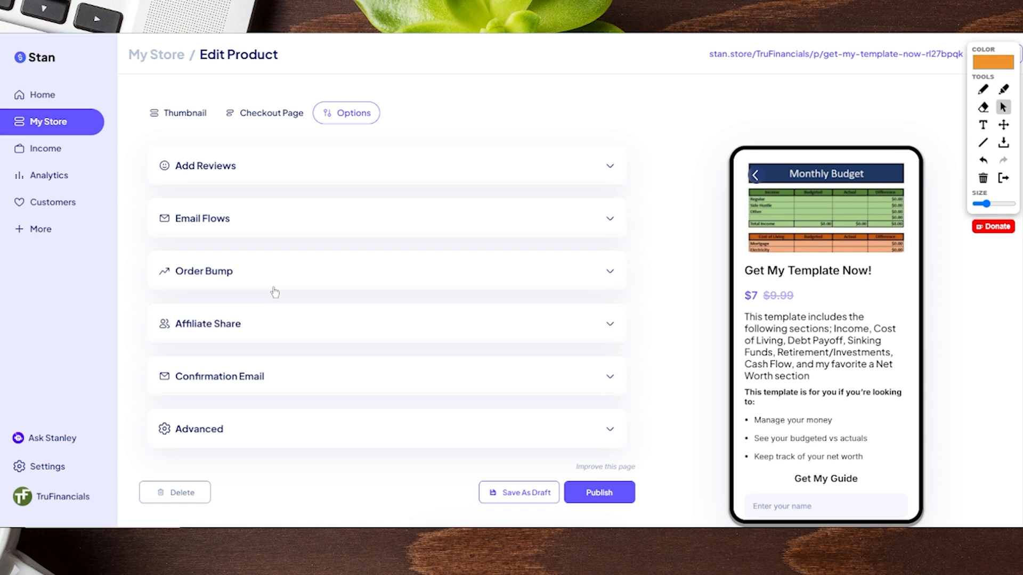
mouse_move(189, 436)
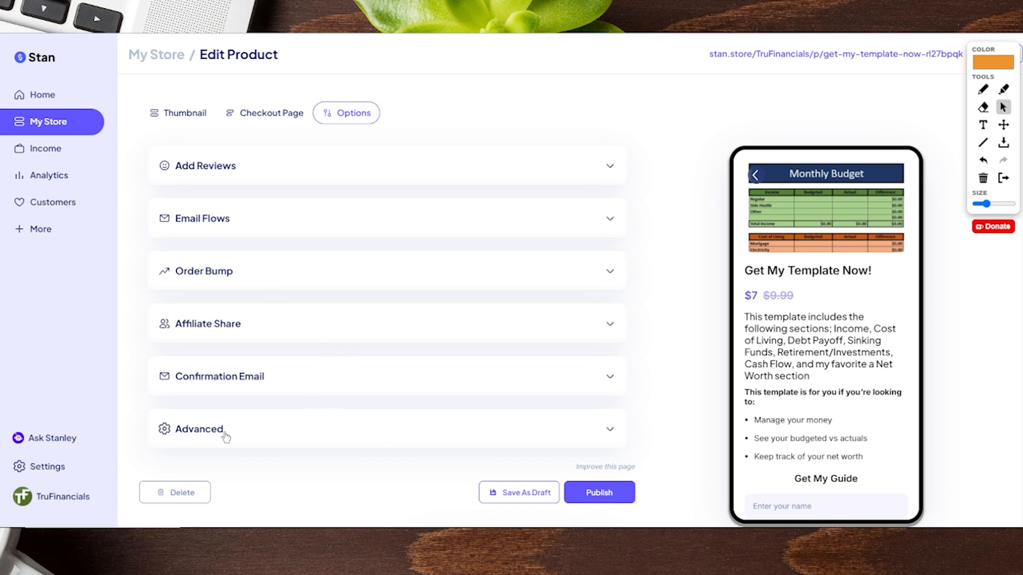
click(198, 429)
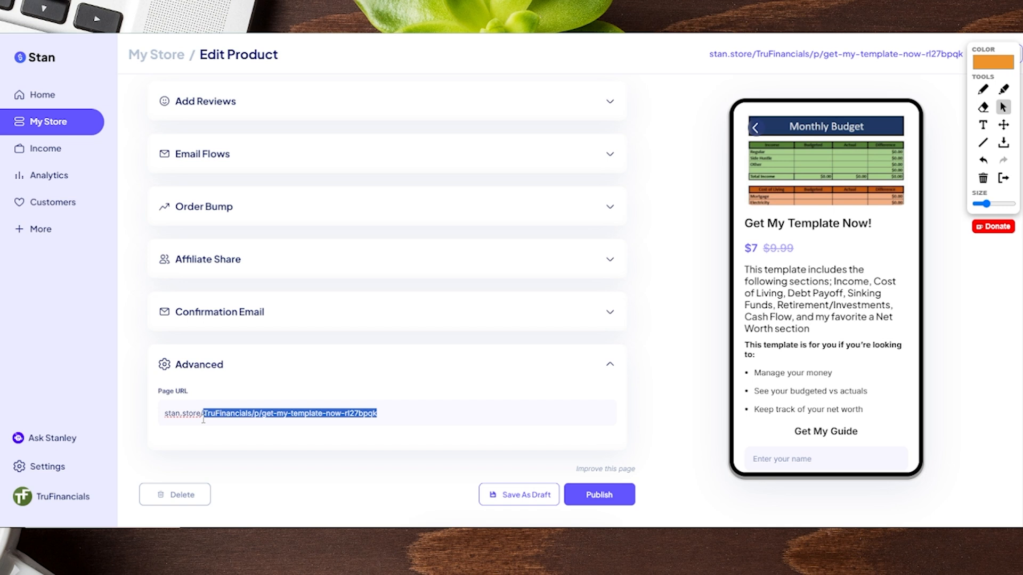
Set the page URL to stan.store/monthlybudget, publish, and open the product's actions menu.
text(monthlybudget)
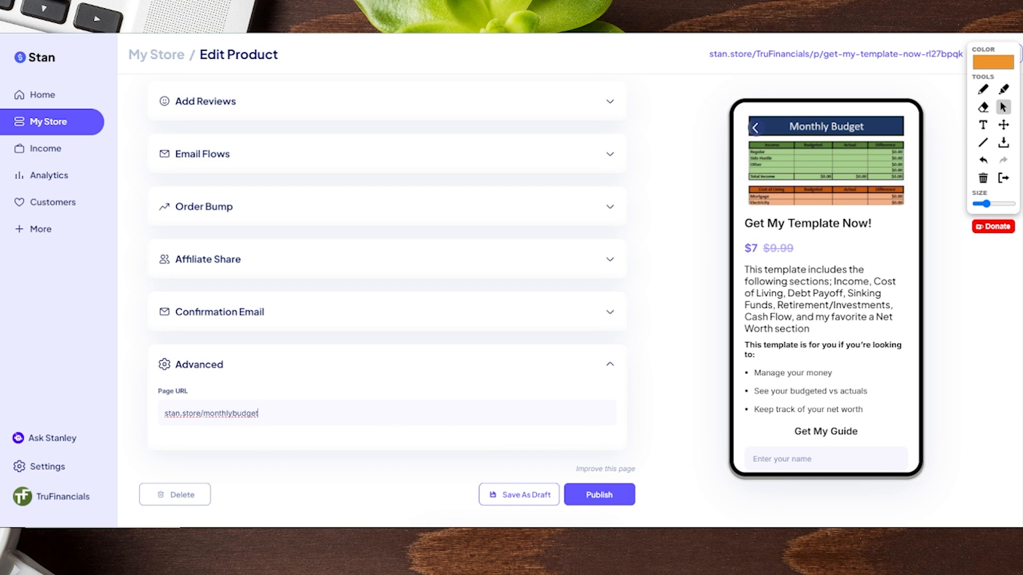
click(598, 495)
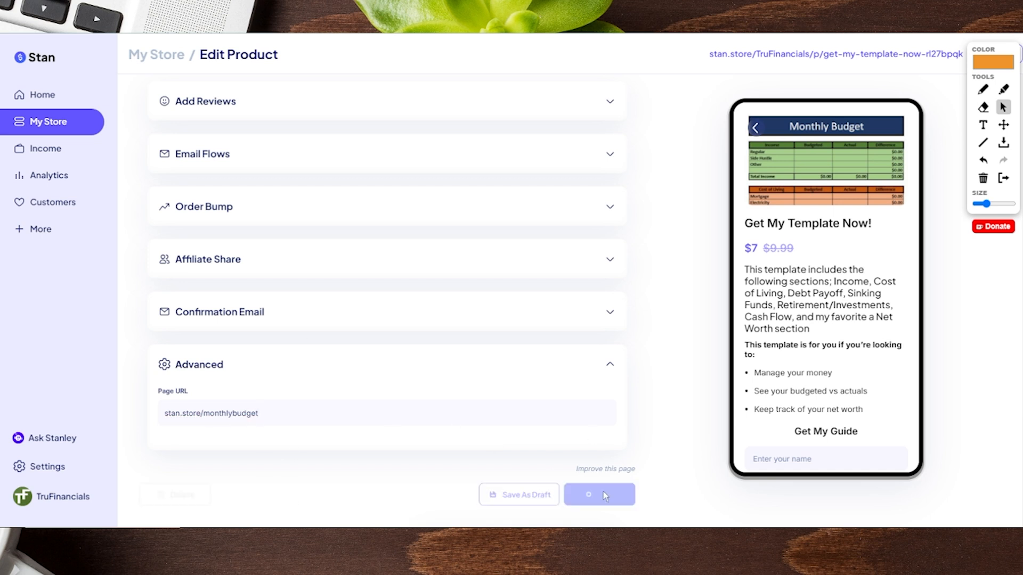
click(597, 494)
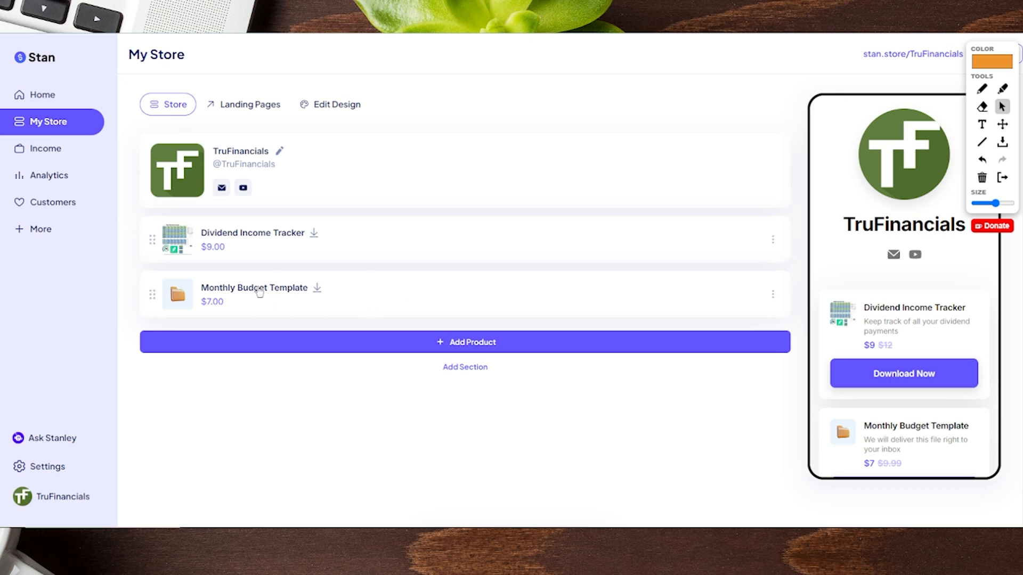
click(773, 294)
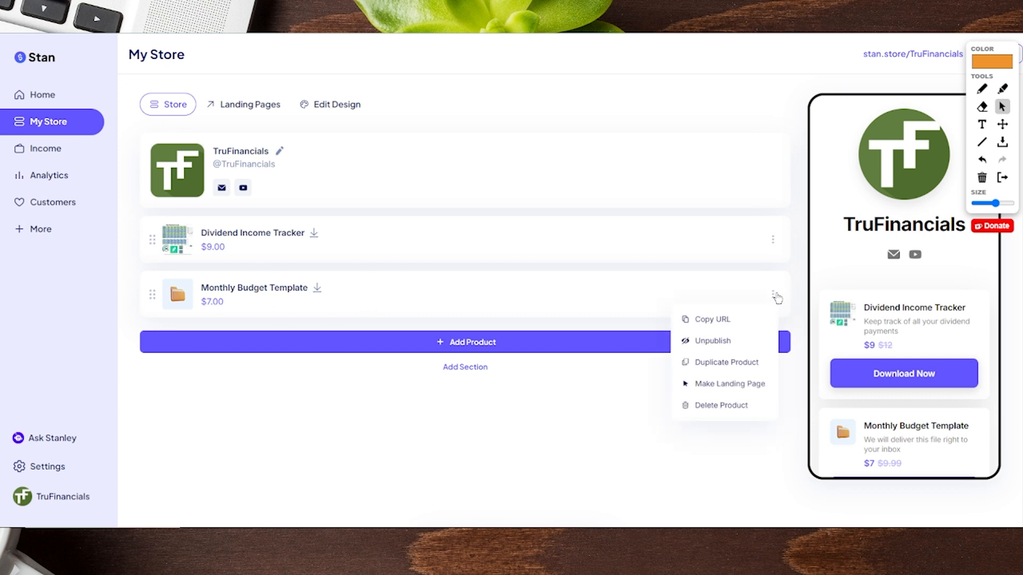
mouse_move(730, 321)
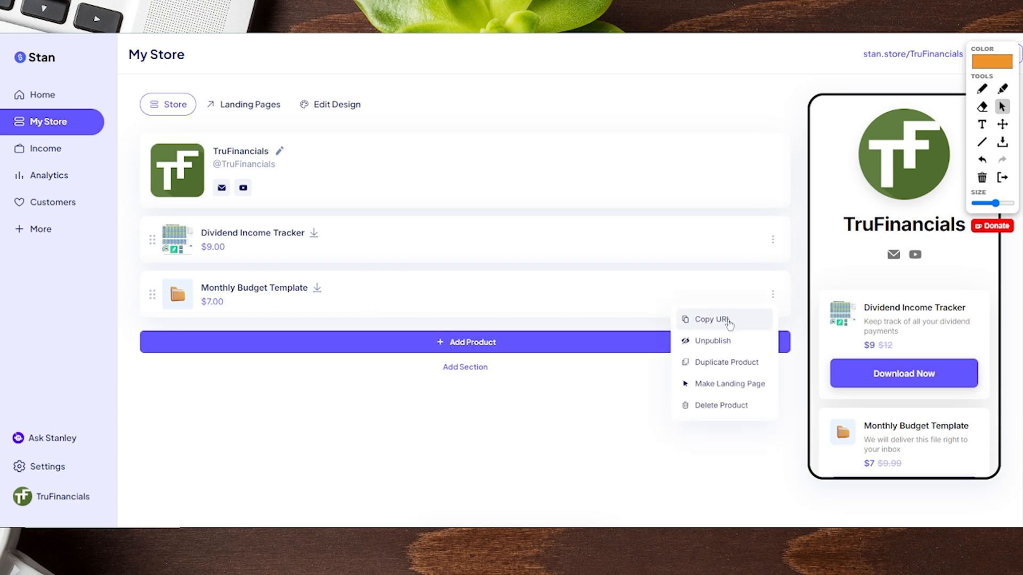